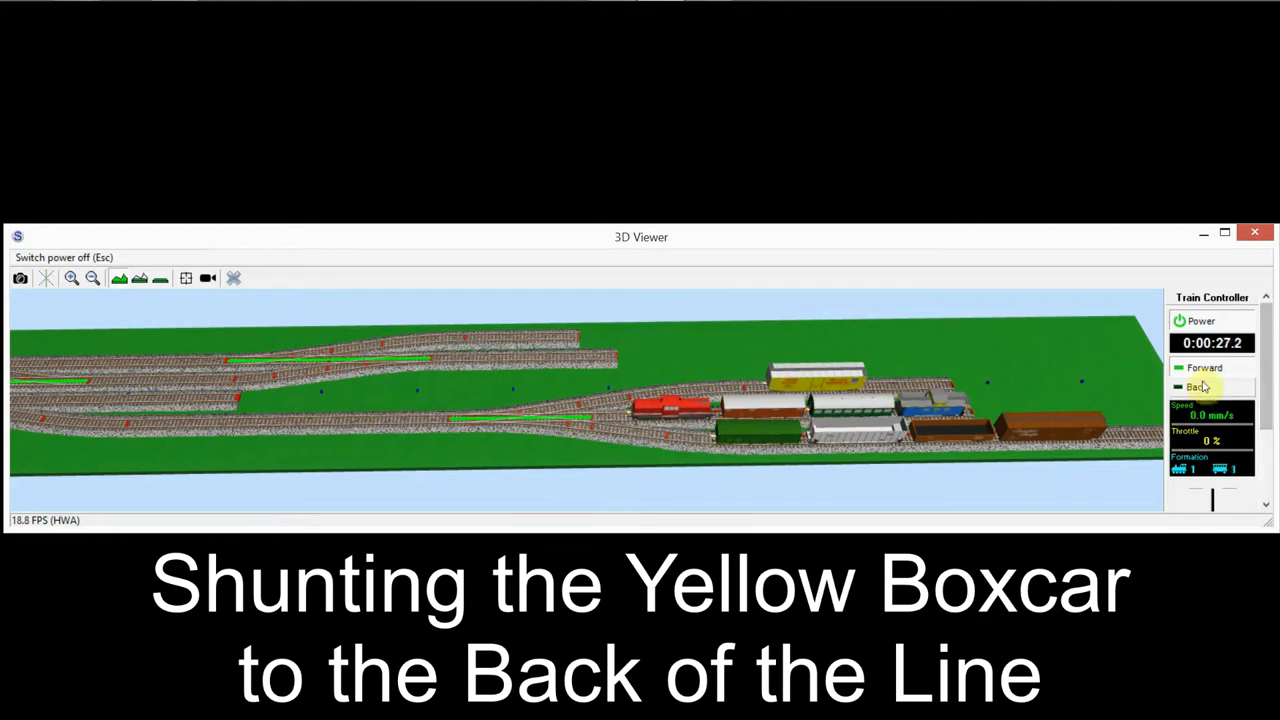
# Reverse the locomotive and set the junctions so the cars back into the siding near the yellow boxcar
pyautogui.click(1196, 388)
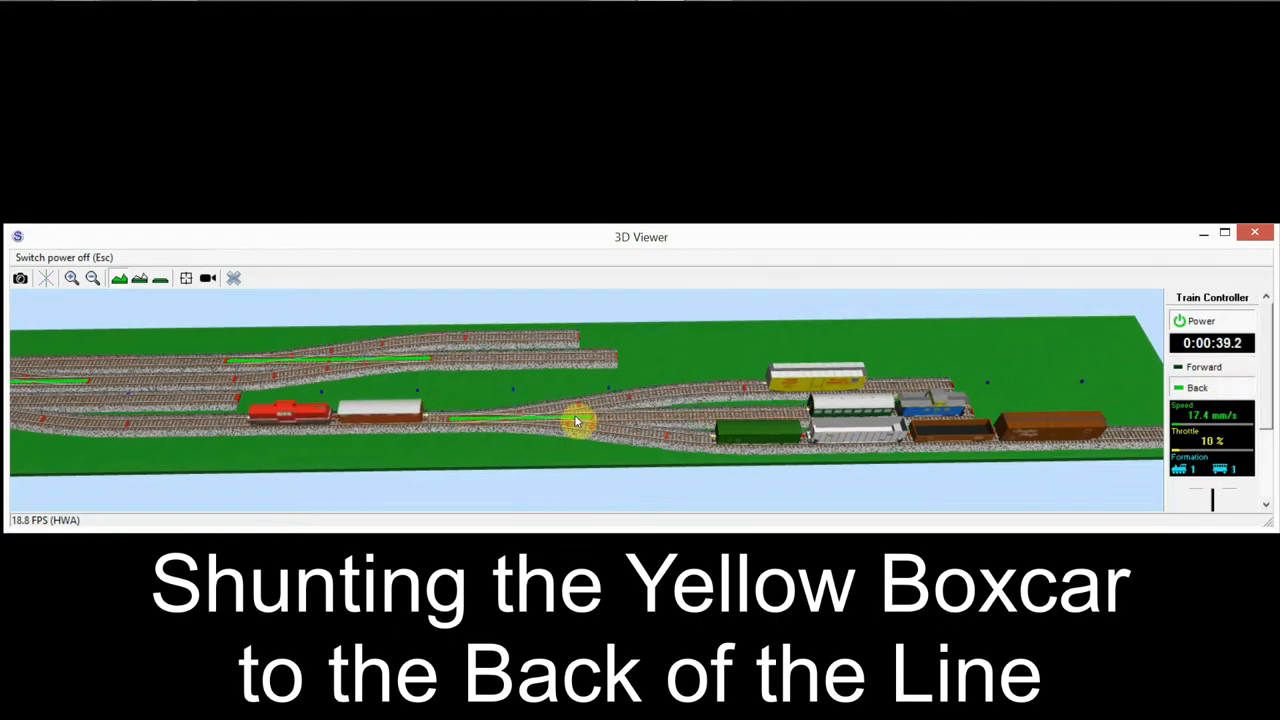
pyautogui.click(1198, 388)
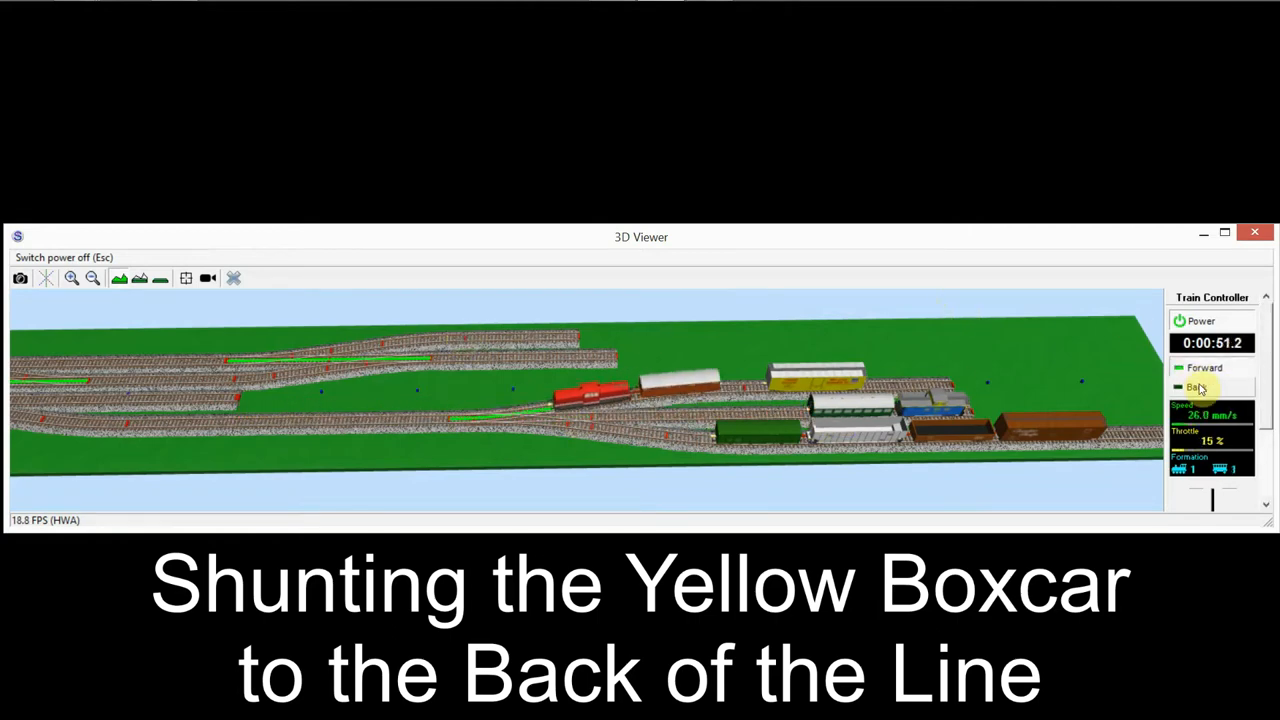
pyautogui.click(1196, 388)
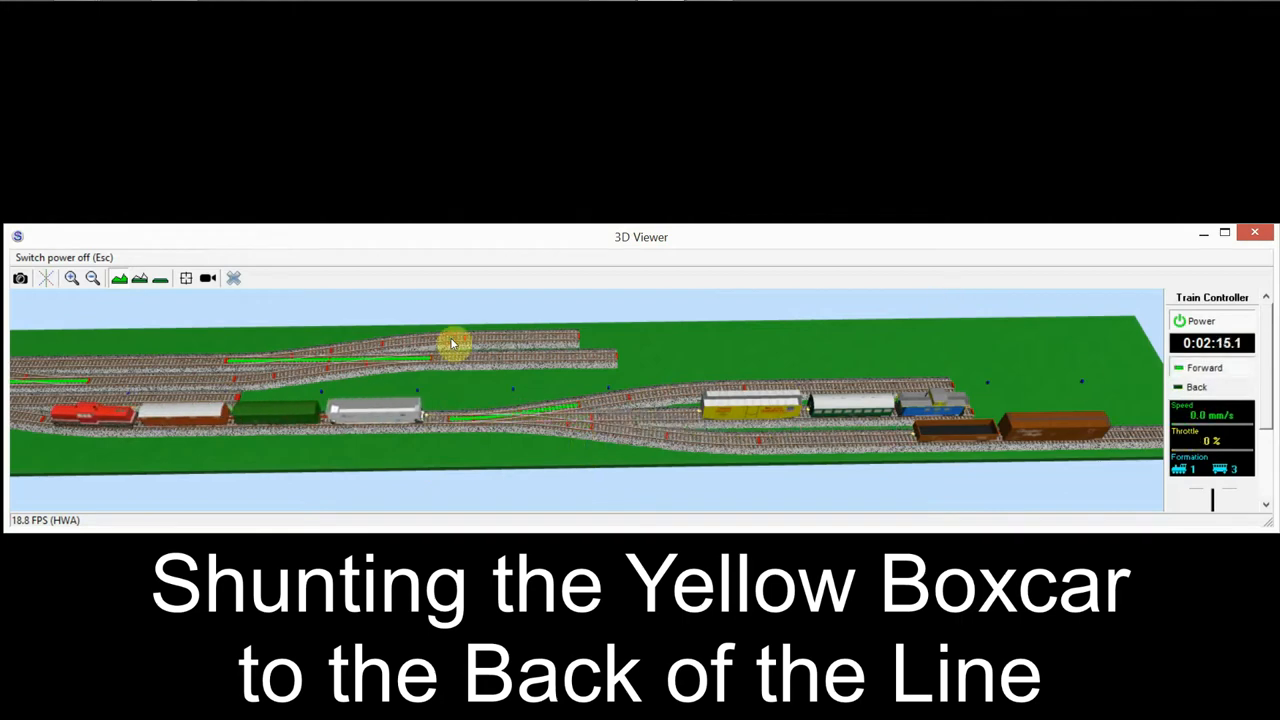
pyautogui.click(1196, 388)
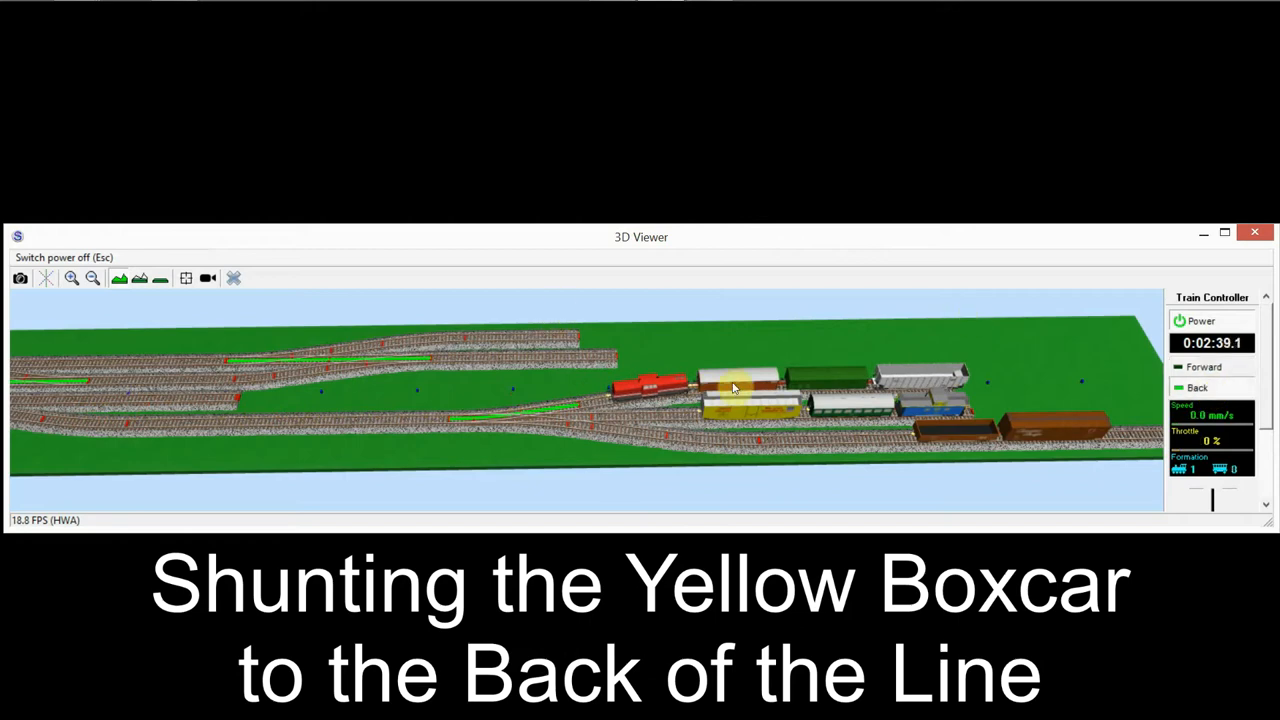
# Uncouple the white, green and silver cars and drive the locomotive forward alone
pyautogui.click(1204, 368)
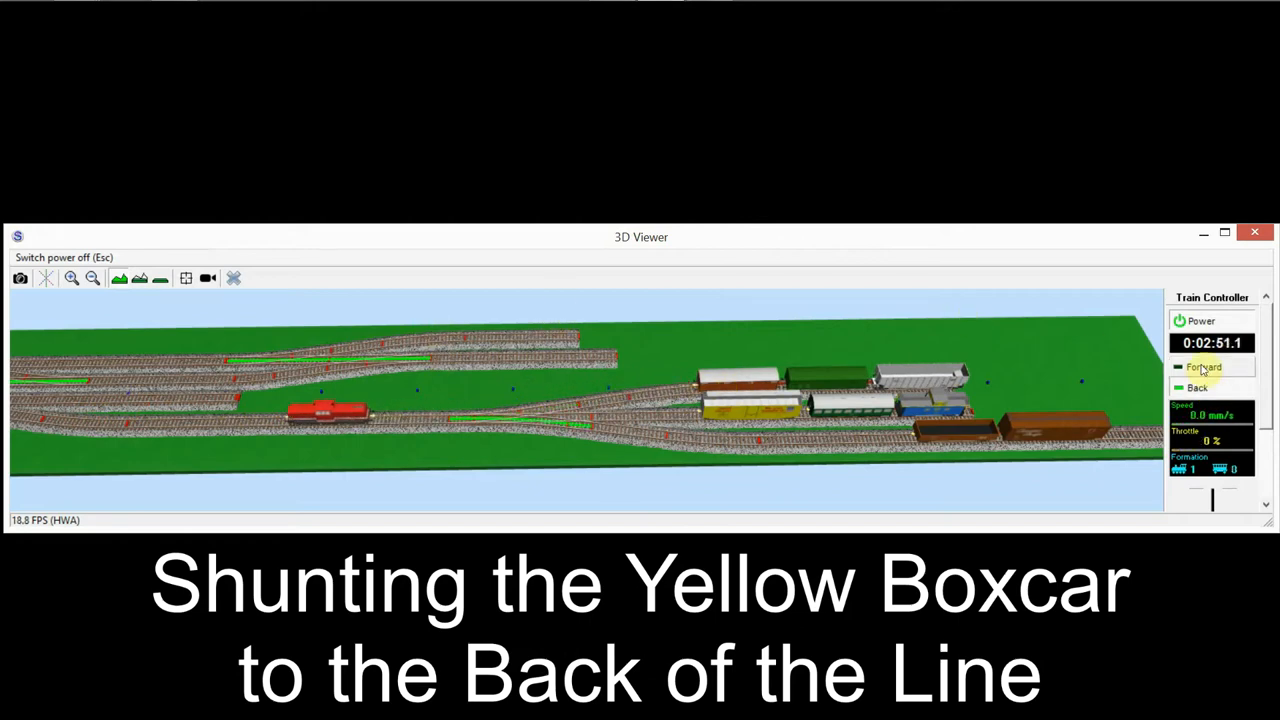
pyautogui.click(1196, 388)
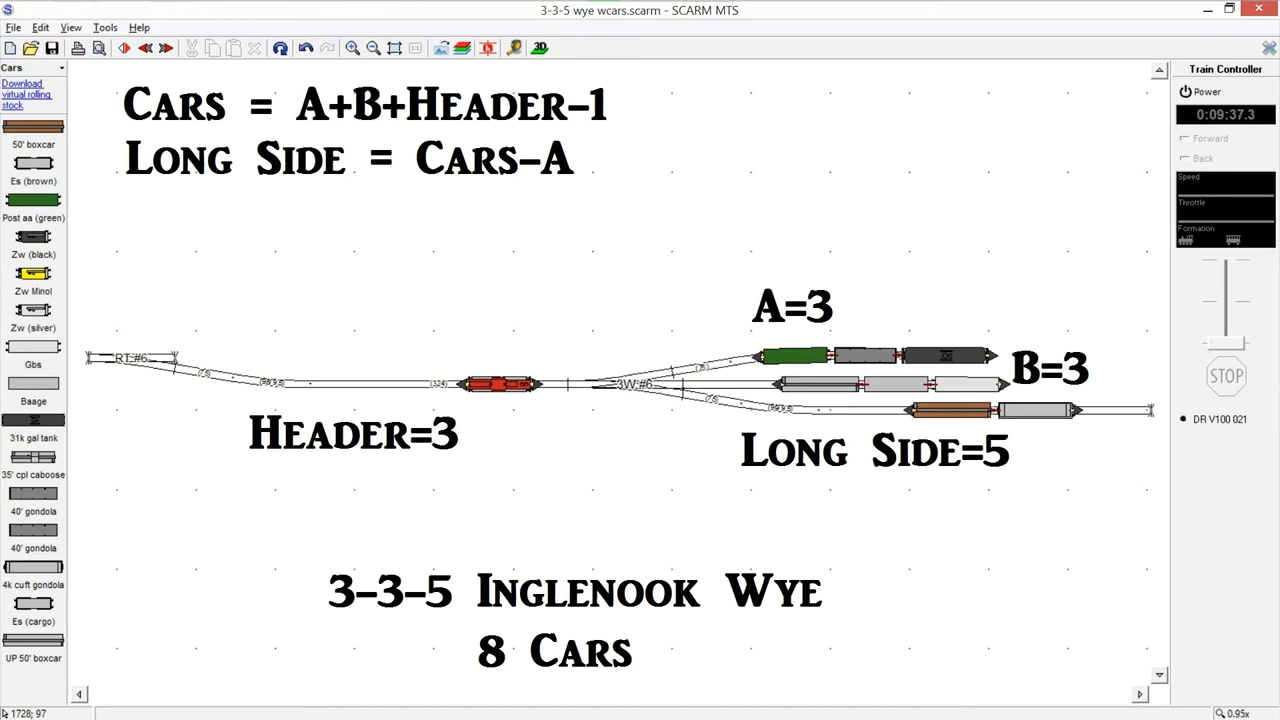
# Show the whole Inglenook wye layout in the 3D Viewer with the boxcars parked in the sidings
pyautogui.click(540, 48)
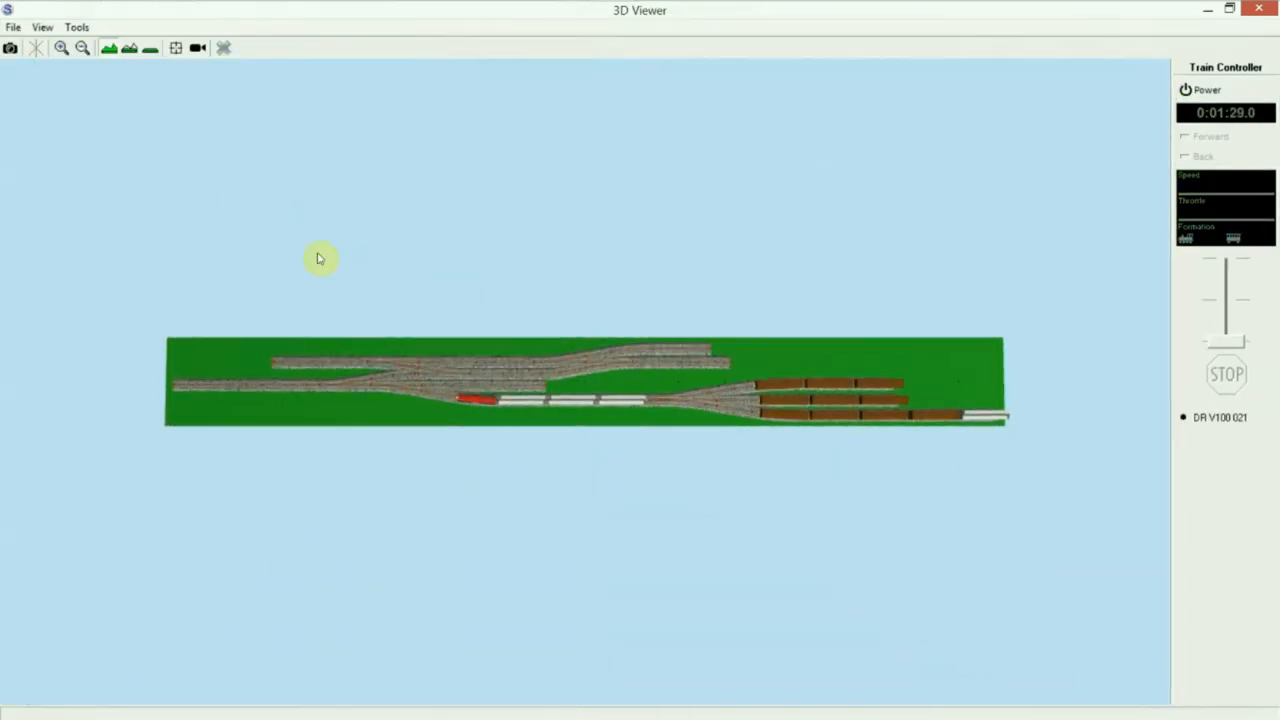
# Zoom in on the tracks to follow the locomotive hauling the brown and green boxcars onto the lead
pyautogui.click(1186, 88)
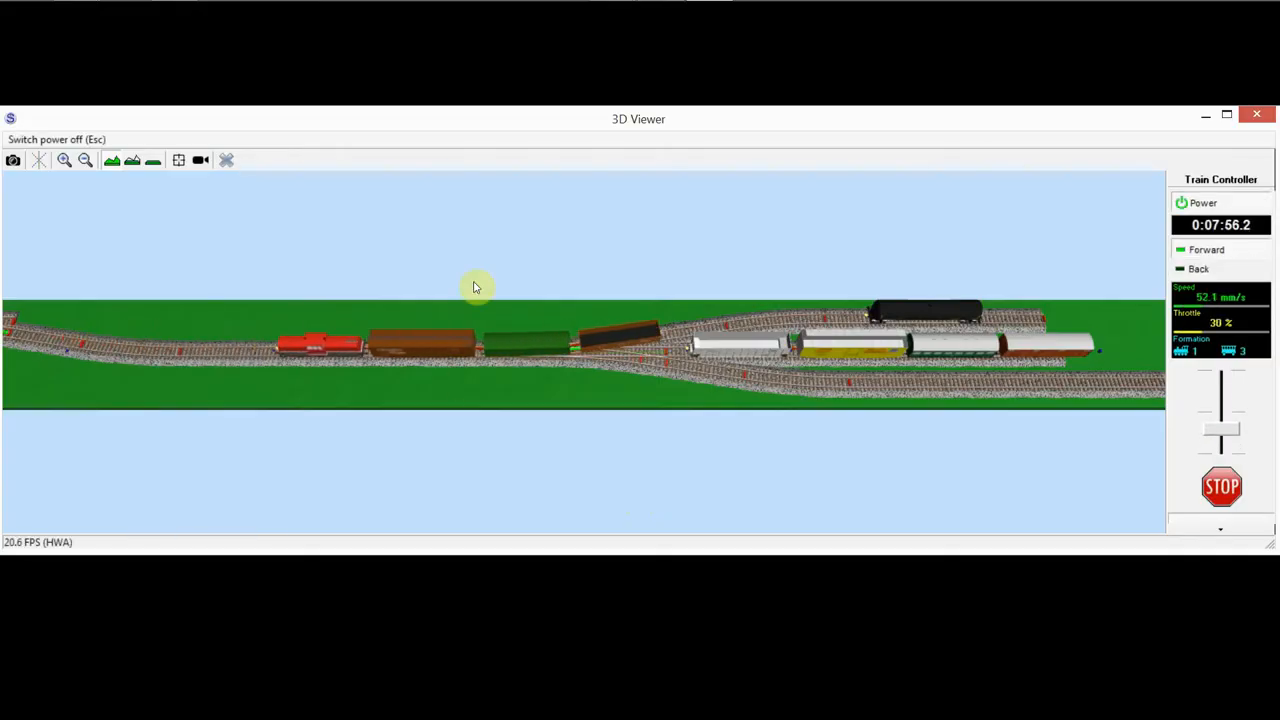